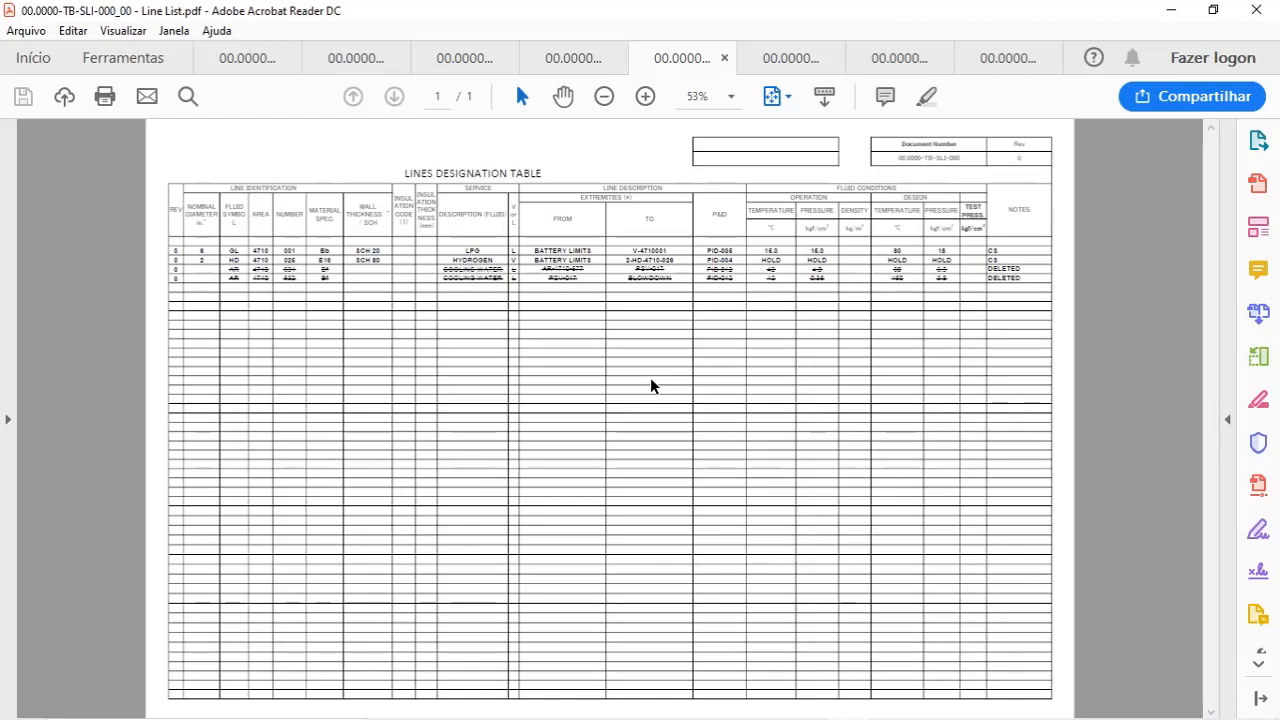
pyautogui.moveTo(548, 344)
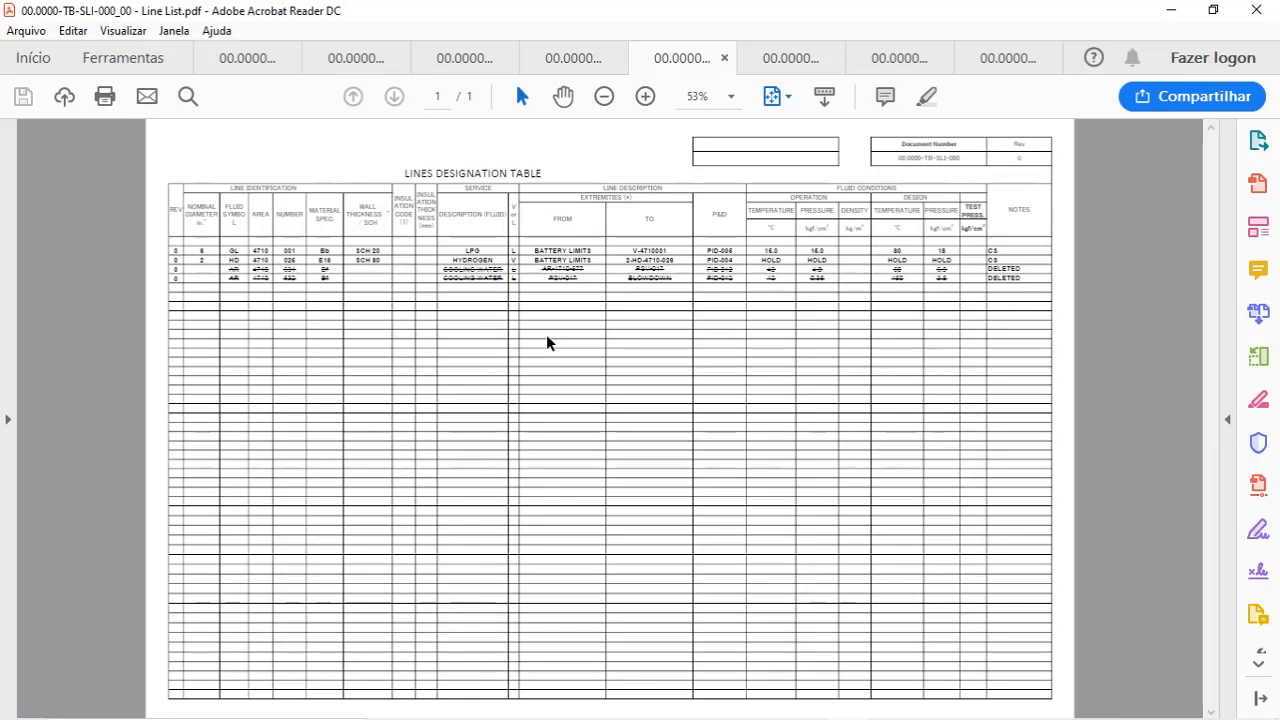
pyautogui.moveTo(938, 490)
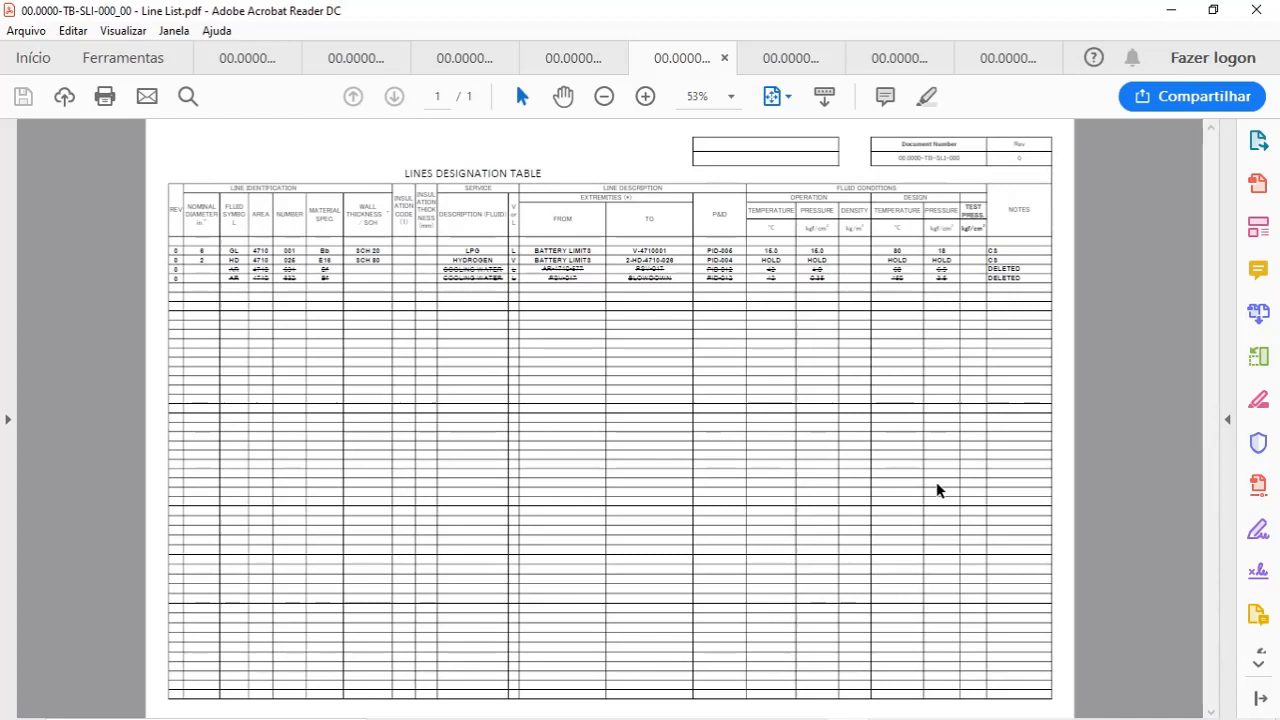
pyautogui.moveTo(212, 352)
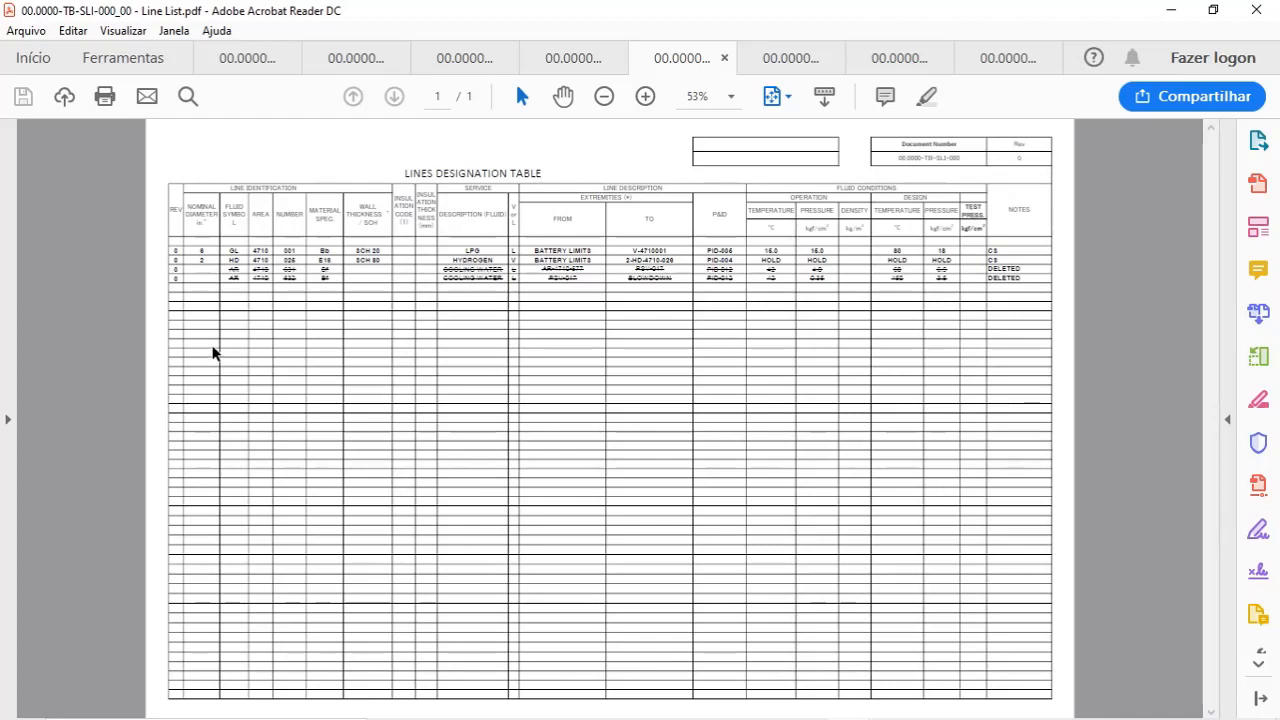
pyautogui.moveTo(412, 328)
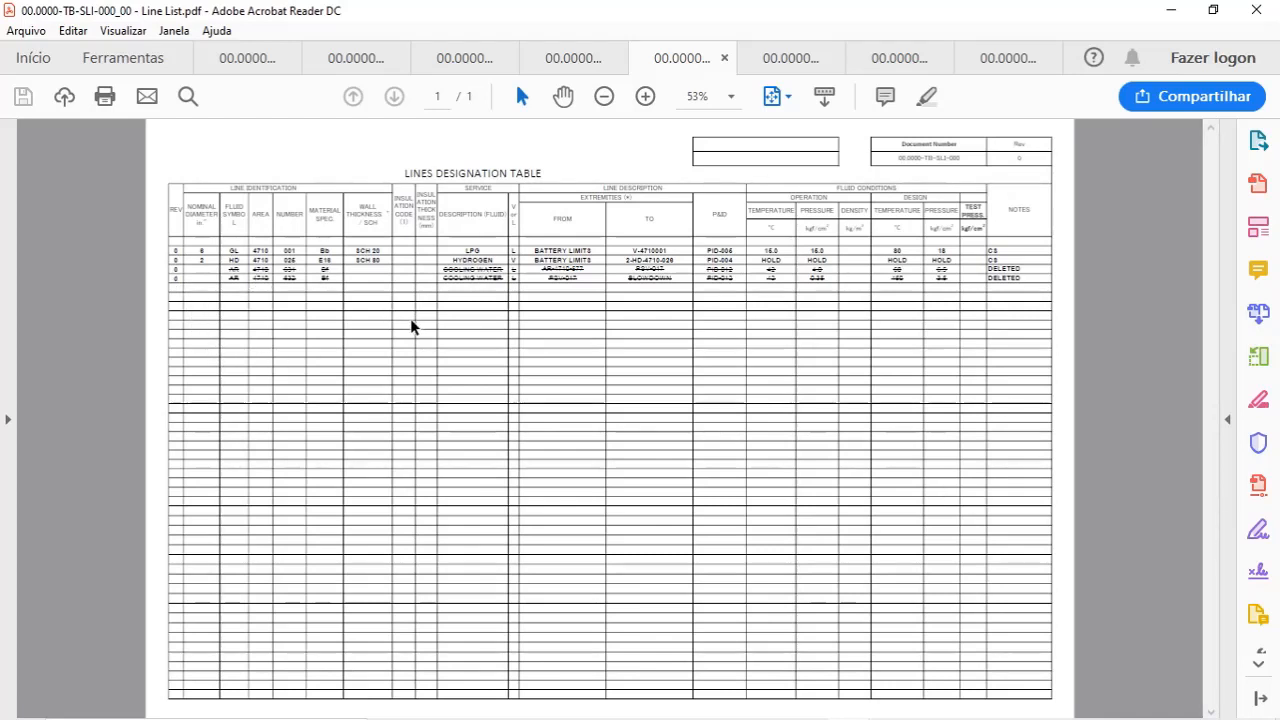
pyautogui.moveTo(172, 276)
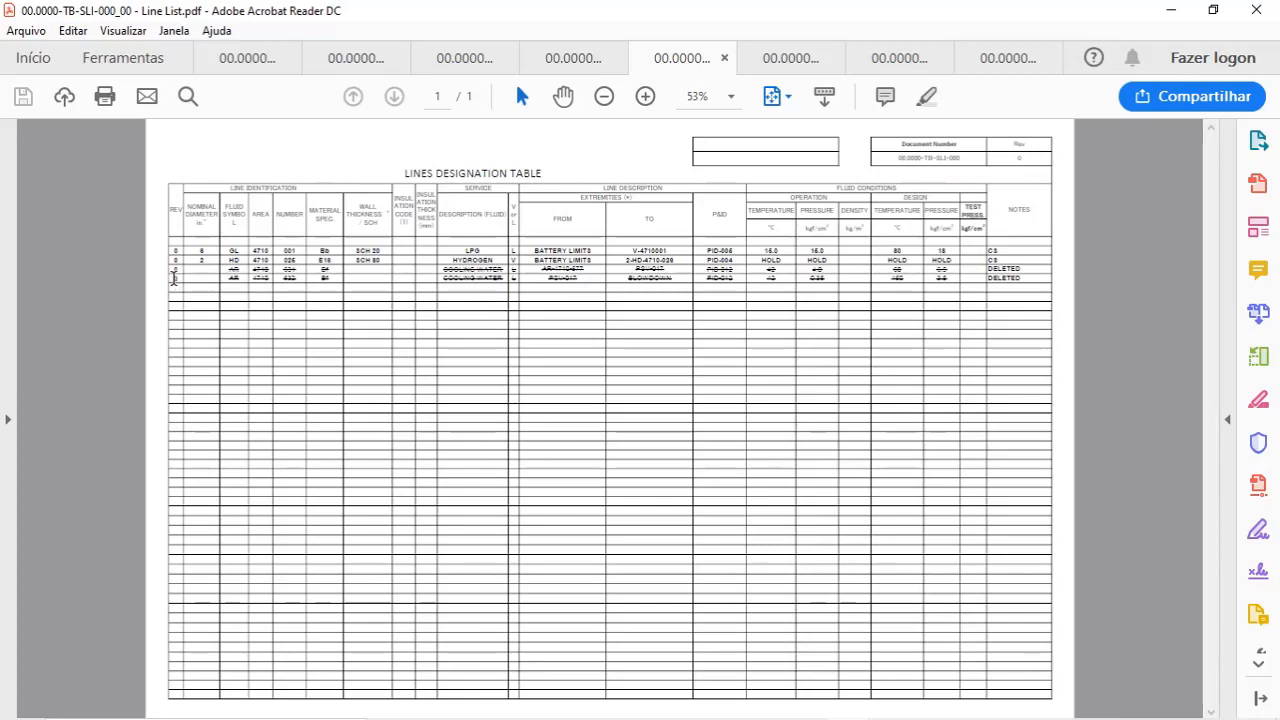
# - Zoom the Lines Designation Table to actual 100% size
pyautogui.click(644, 96)
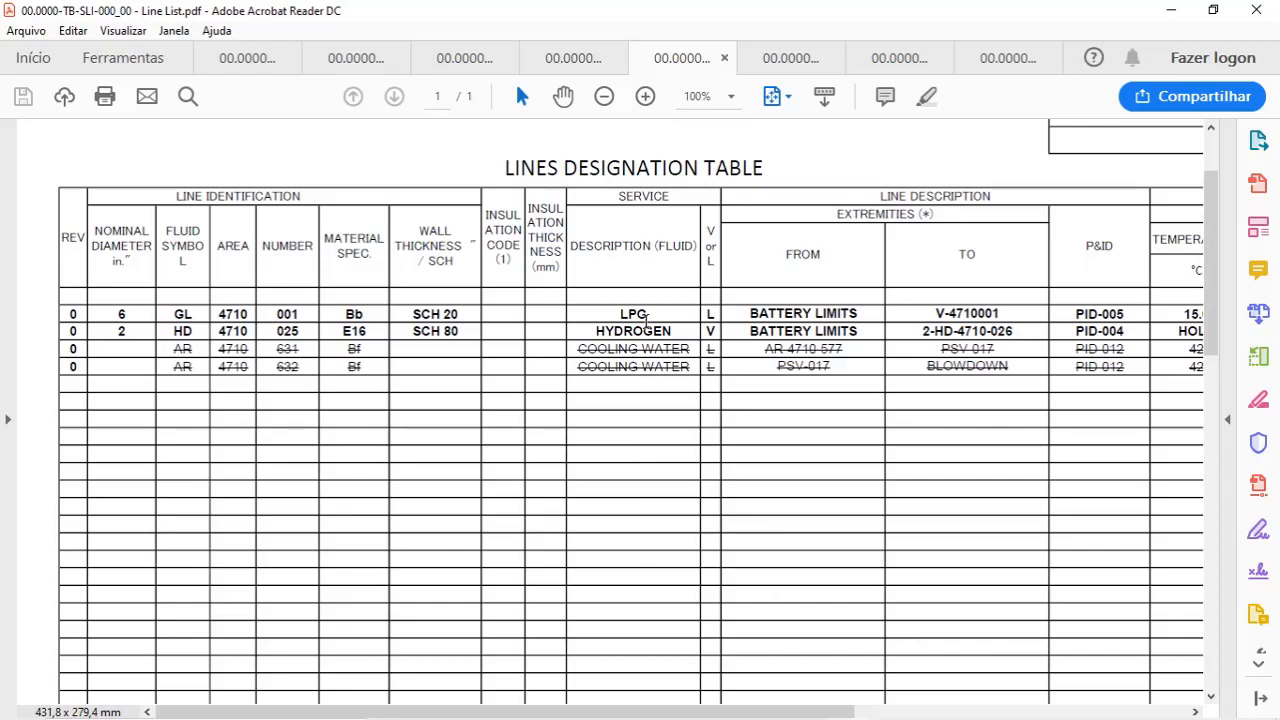
pyautogui.moveTo(658, 356)
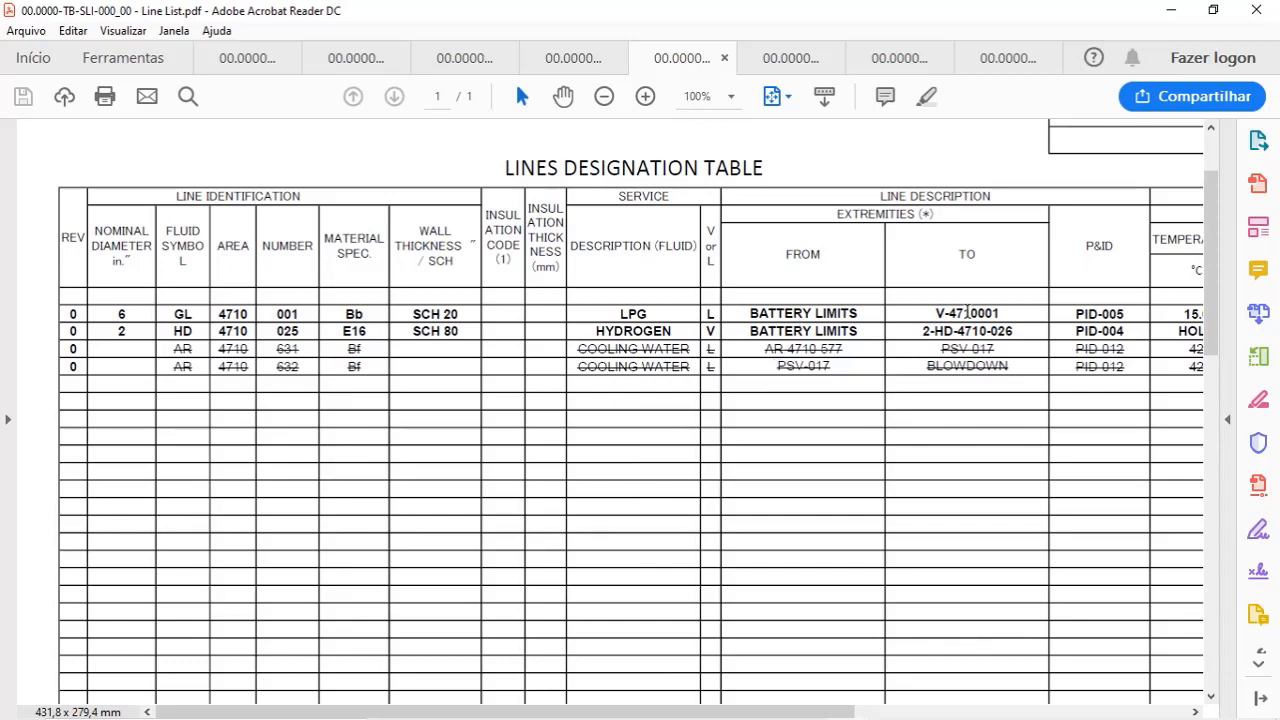
pyautogui.moveTo(896, 380)
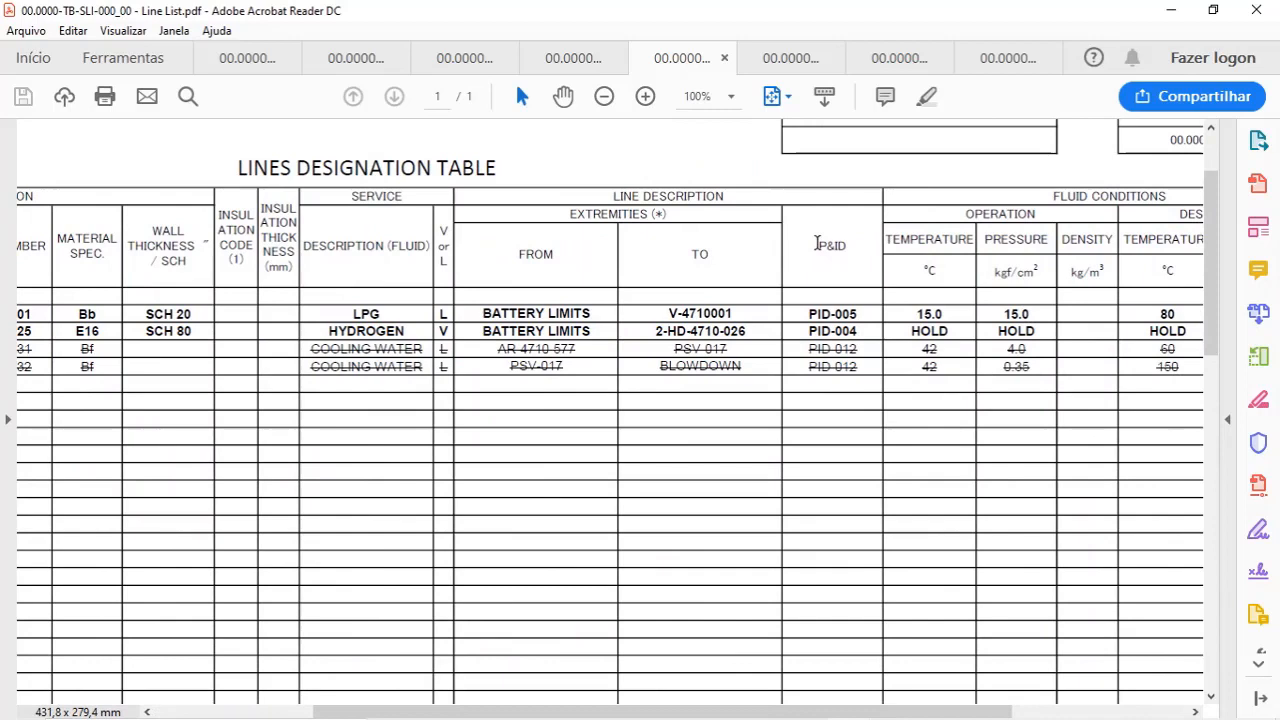
pyautogui.moveTo(820, 300)
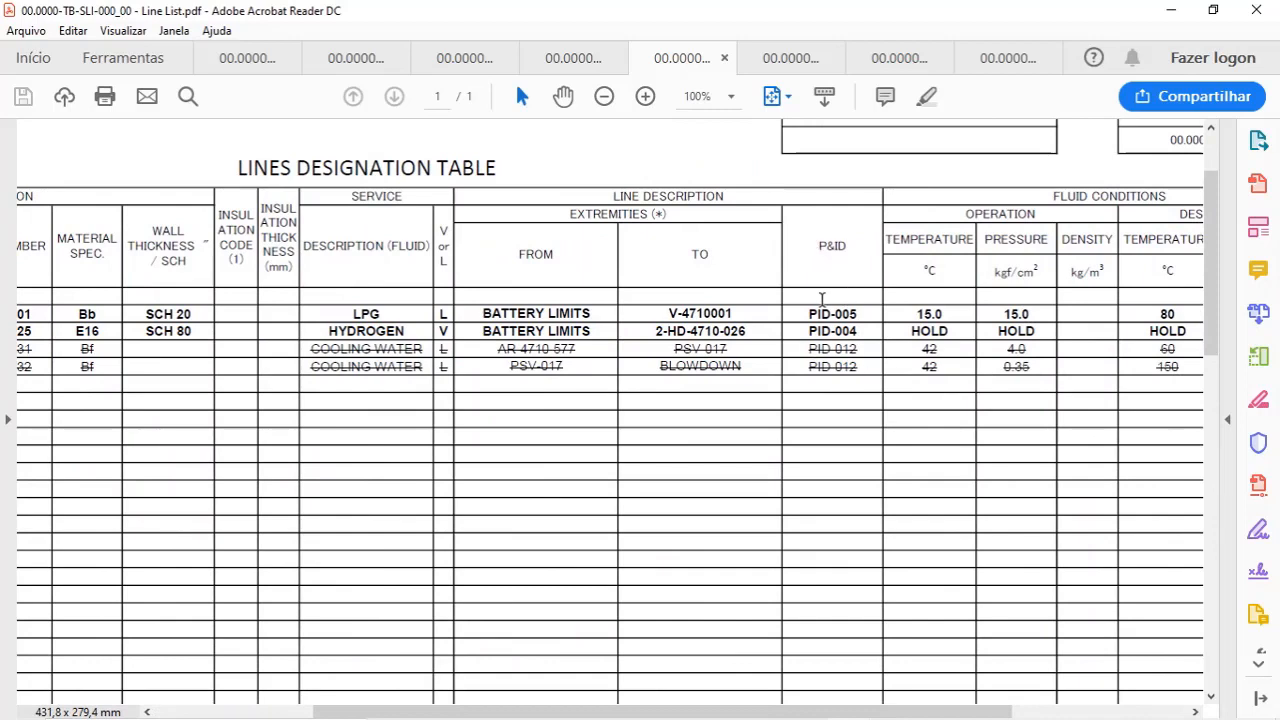
pyautogui.moveTo(824, 324)
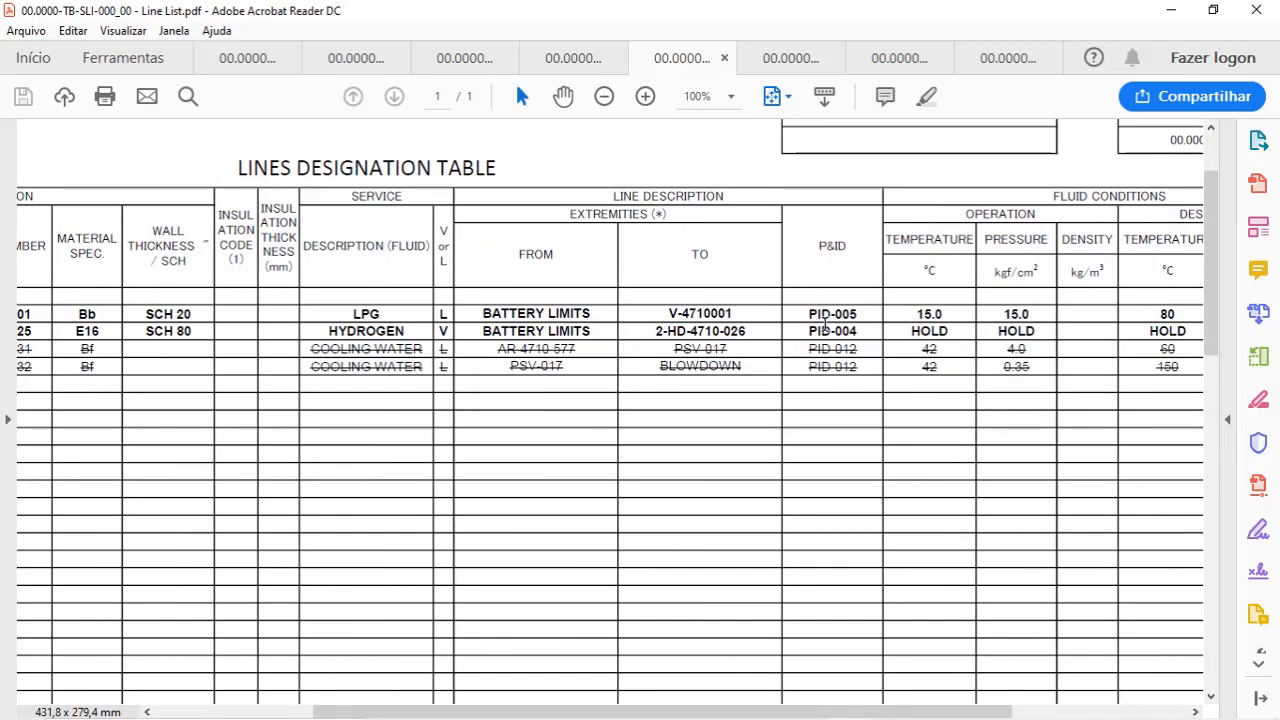
# - Scroll right to reveal the Fluid Conditions and Notes columns
pyautogui.hscroll(3)
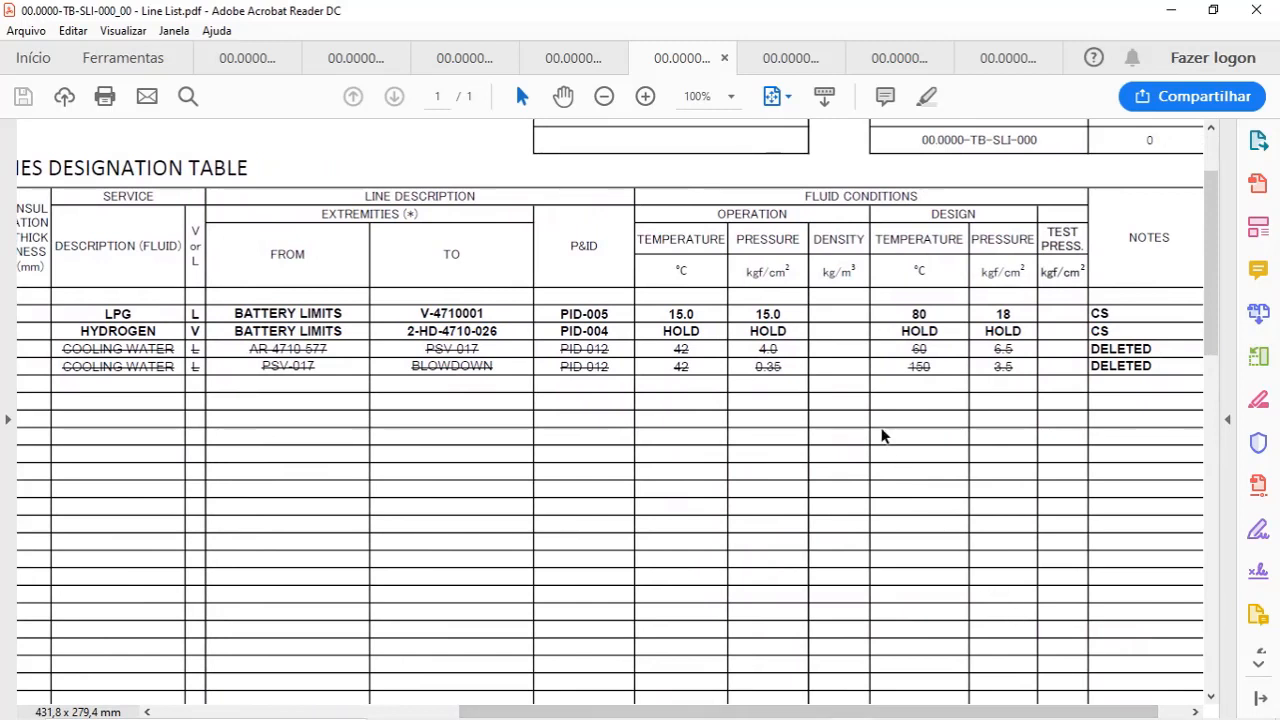
pyautogui.moveTo(852, 386)
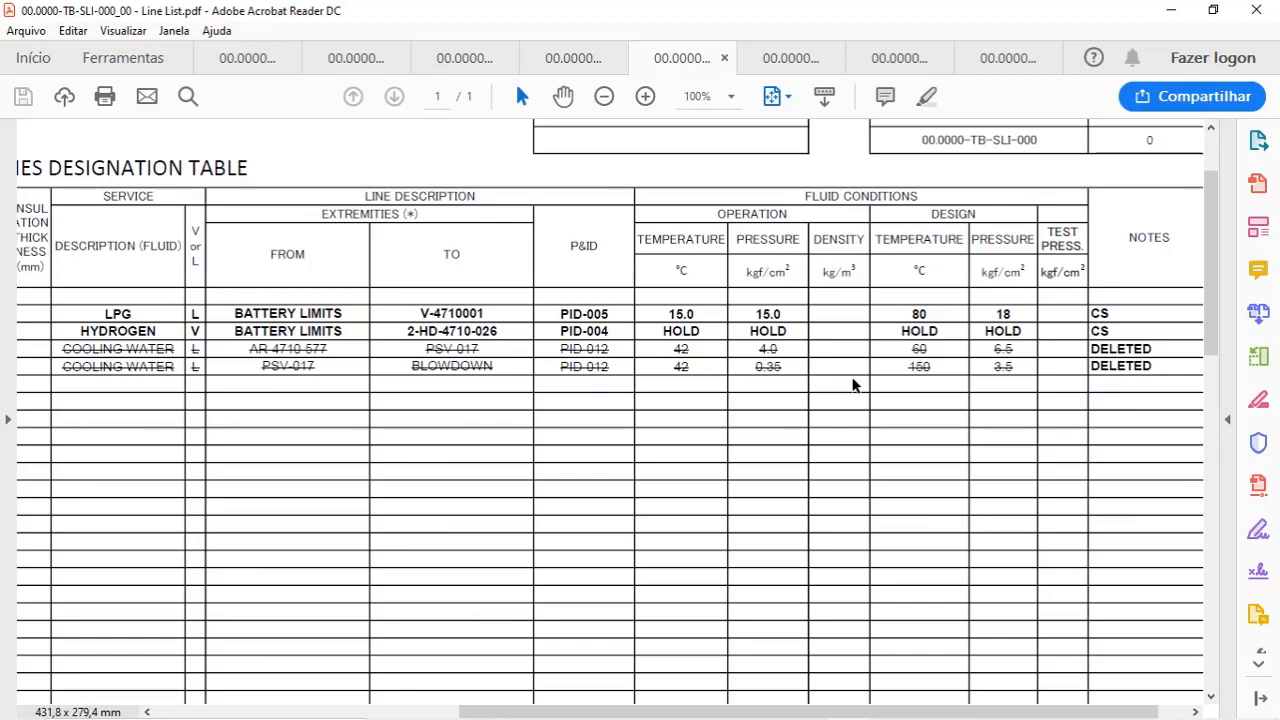
pyautogui.moveTo(672, 548)
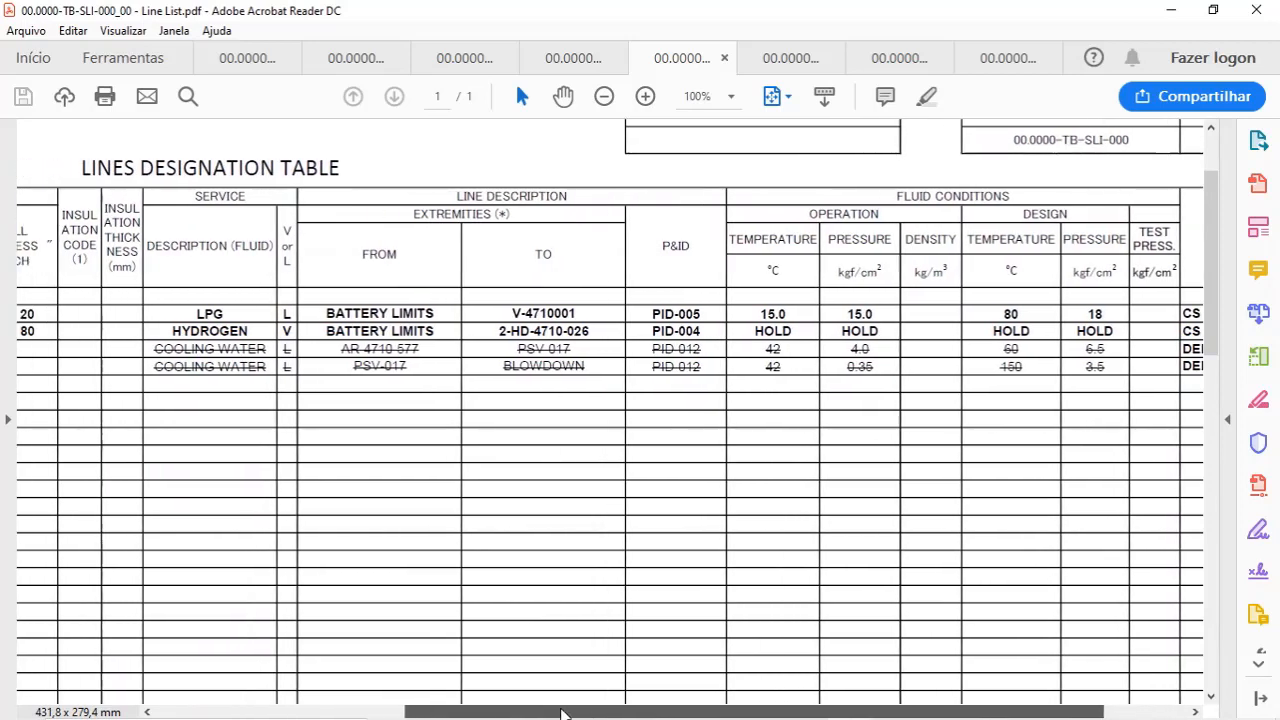
# - Scroll back left and select line 001's material spec Bb and wall thickness SCH 20
pyautogui.hscroll(-3)
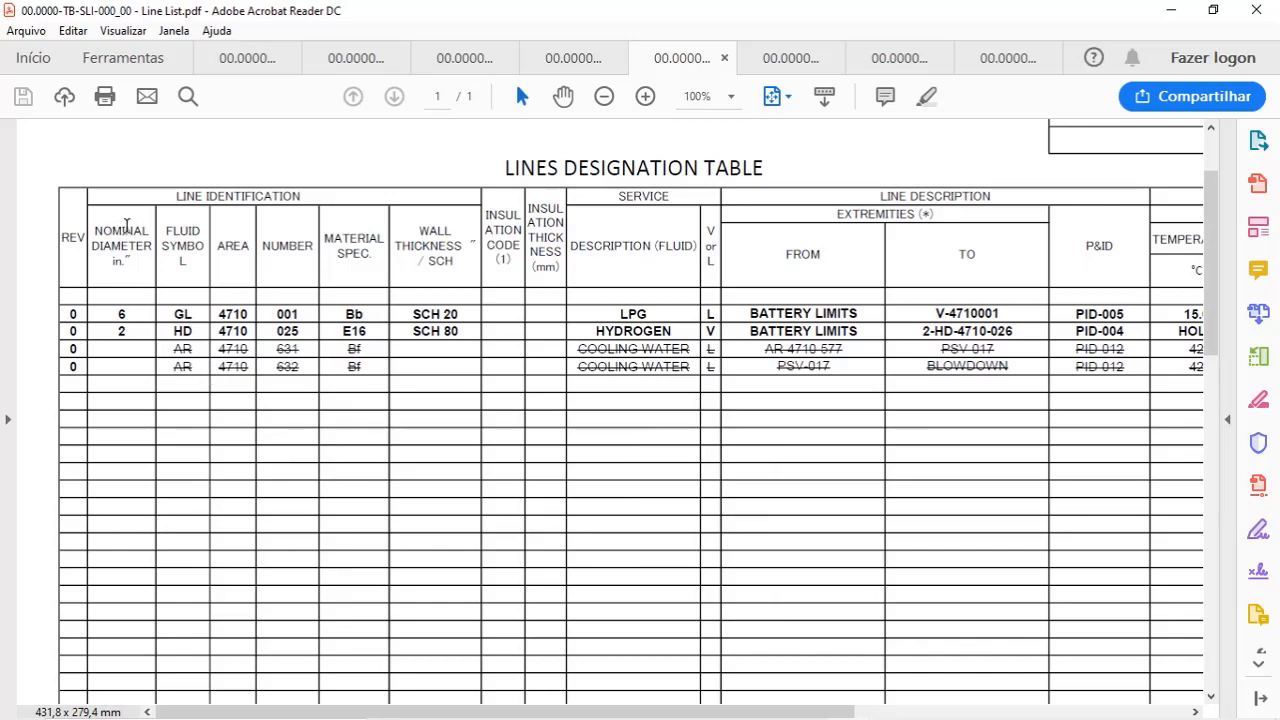
pyautogui.moveTo(184, 232)
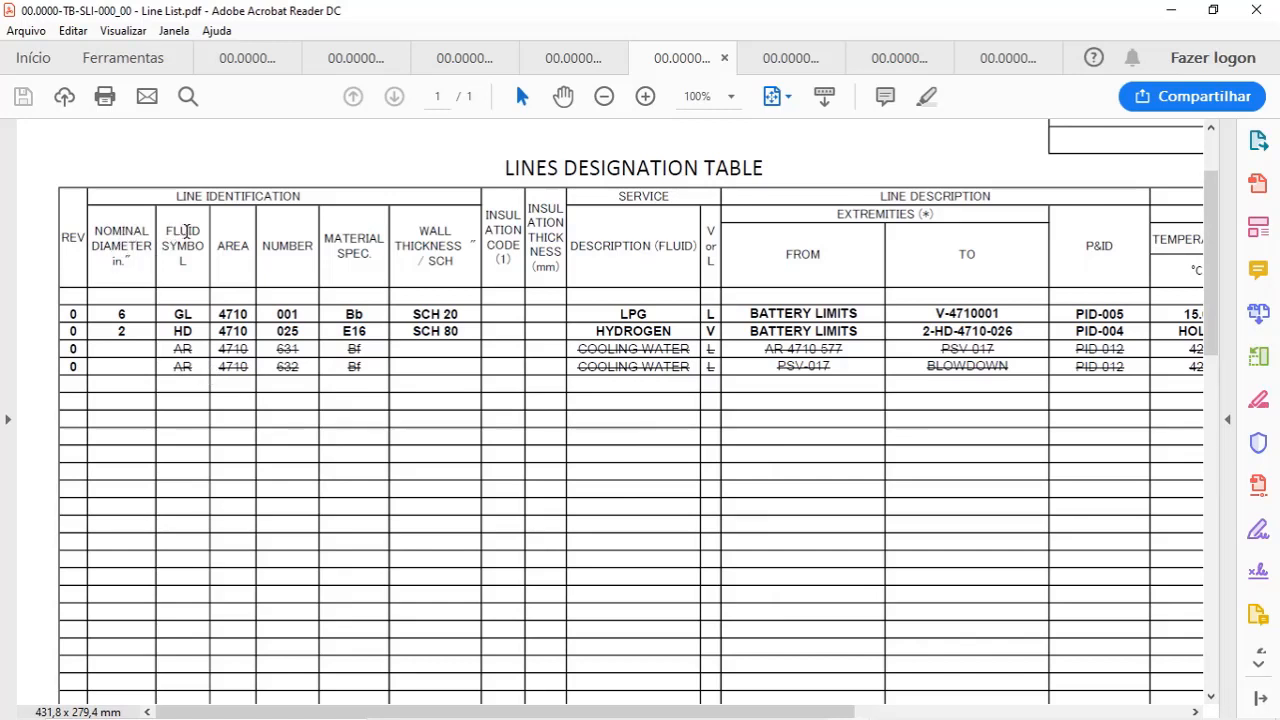
pyautogui.moveTo(292, 264)
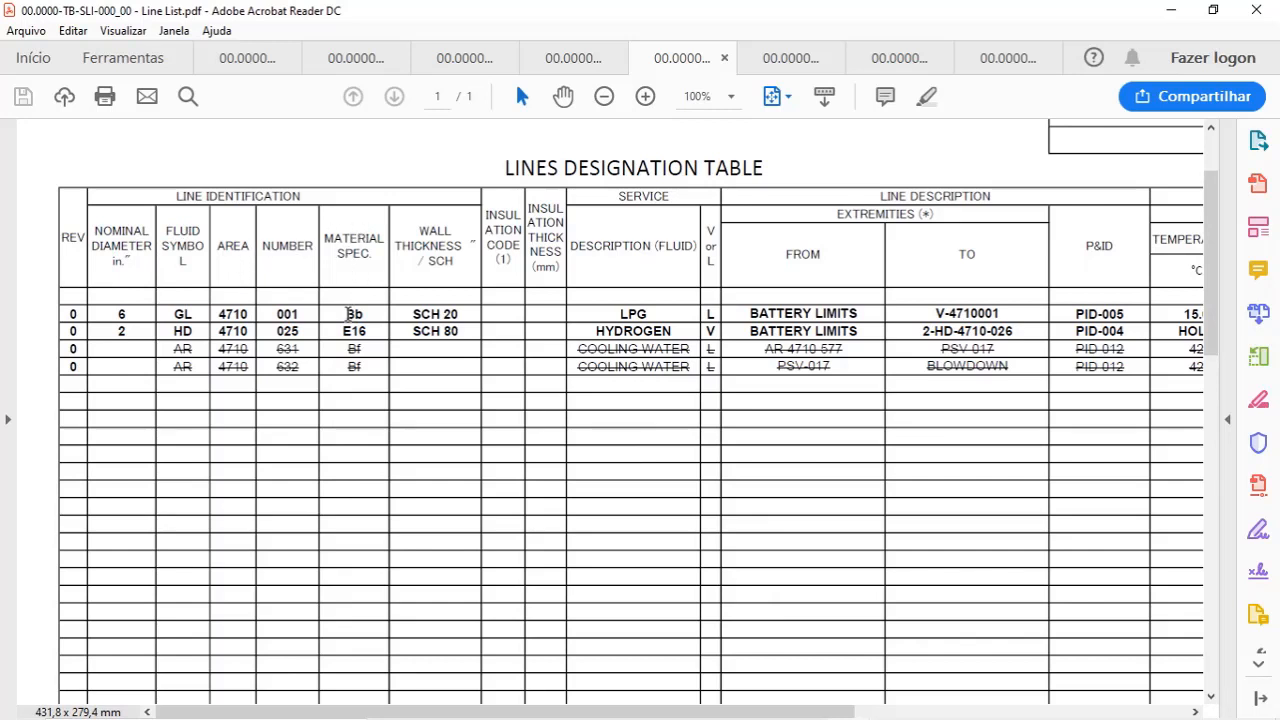
pyautogui.doubleClick(352, 314)
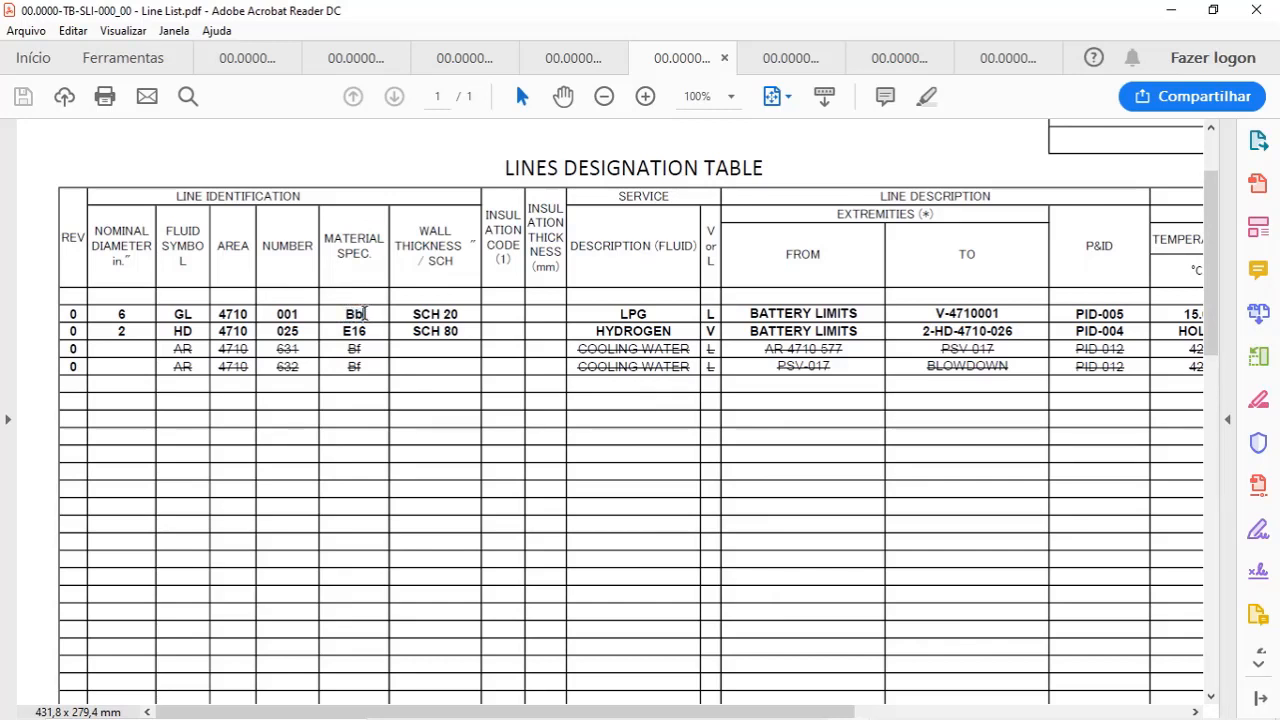
pyautogui.doubleClick(352, 312)
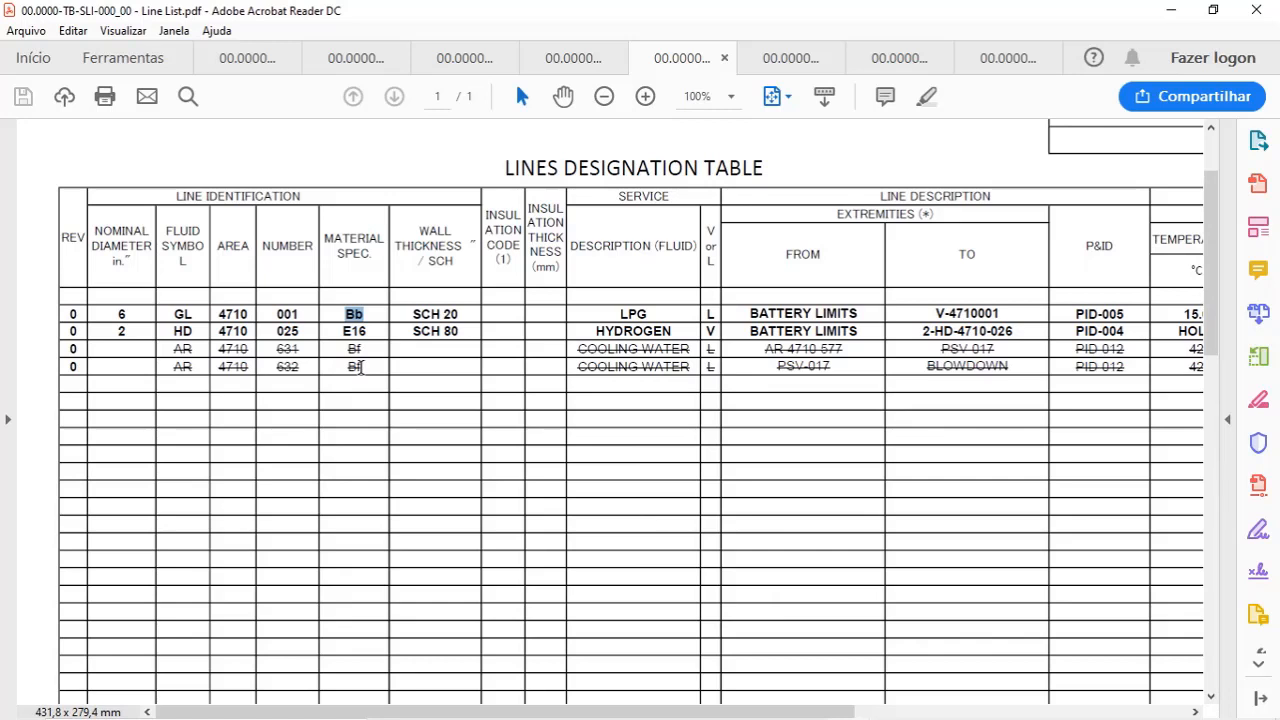
pyautogui.doubleClick(436, 312)
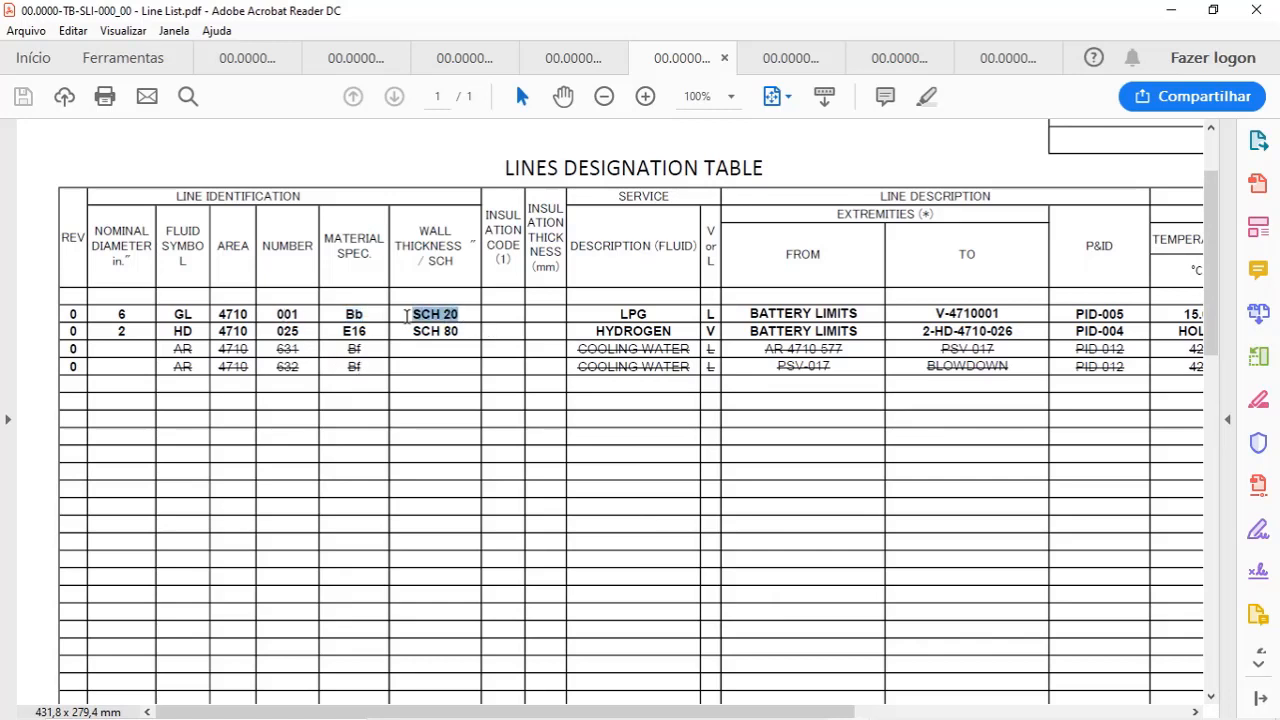